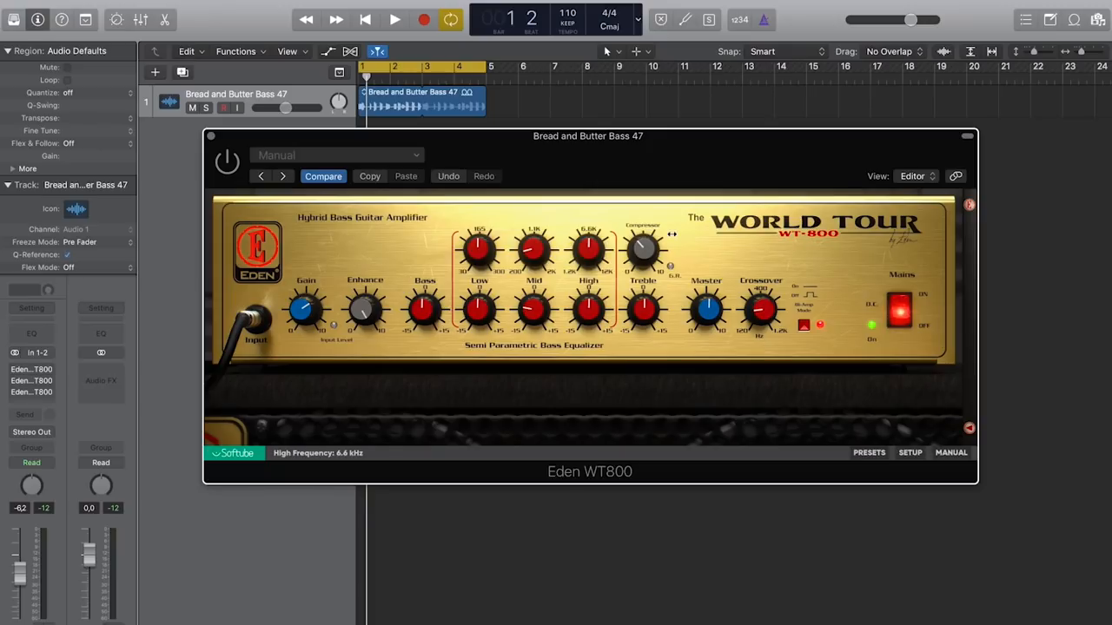
Start playback of the Bread and Butter Bass 47 track through the Eden WT800 amp.
left_click(392, 19)
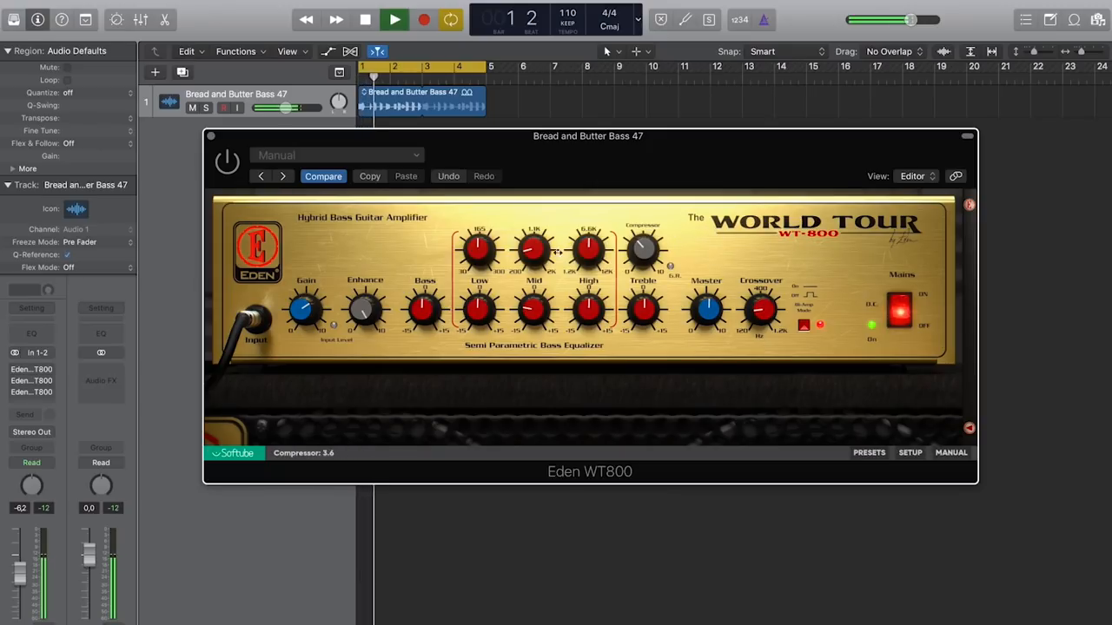